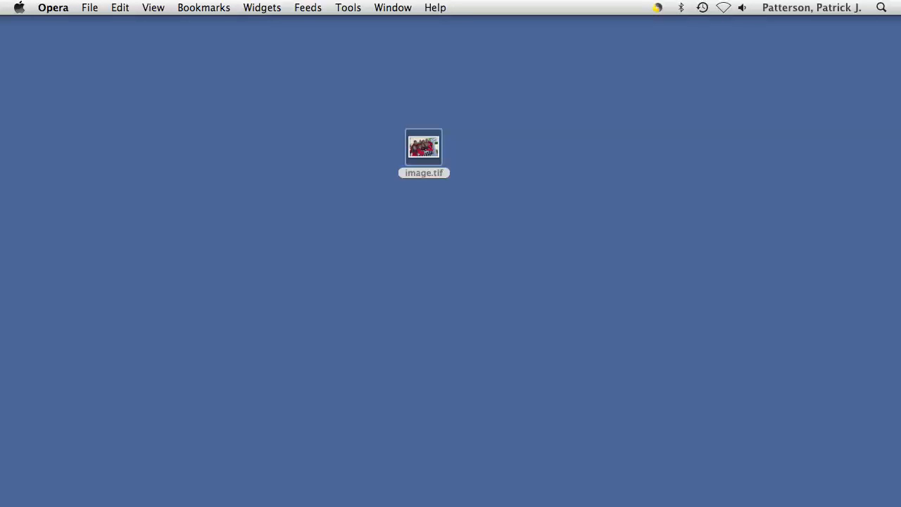
mouse_move(242, 500)
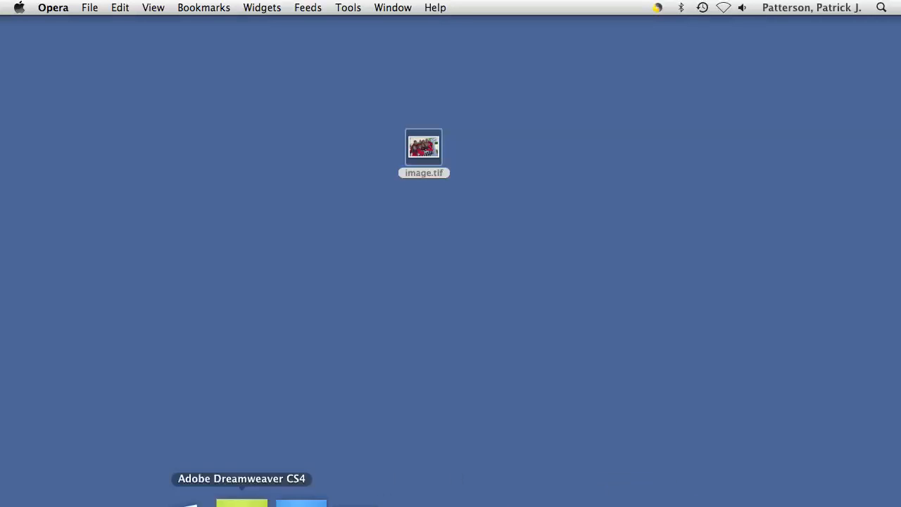
mouse_move(298, 370)
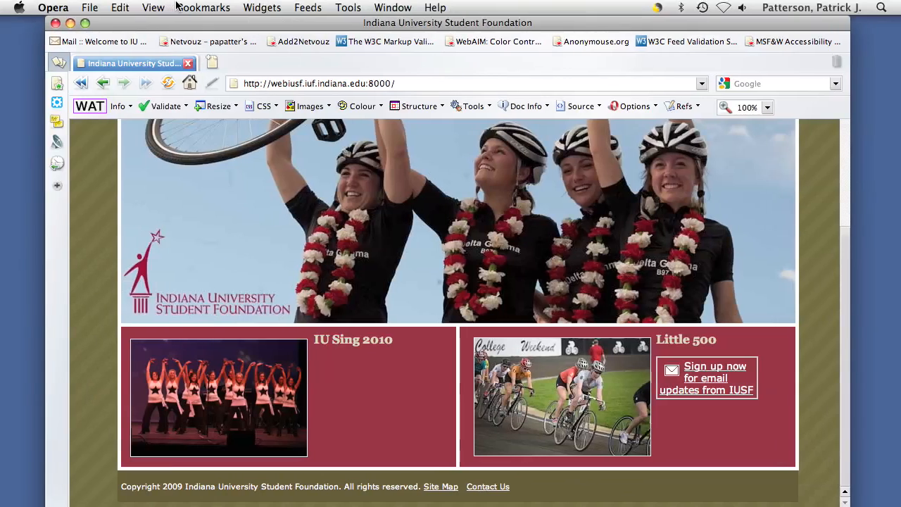
mouse_move(488, 382)
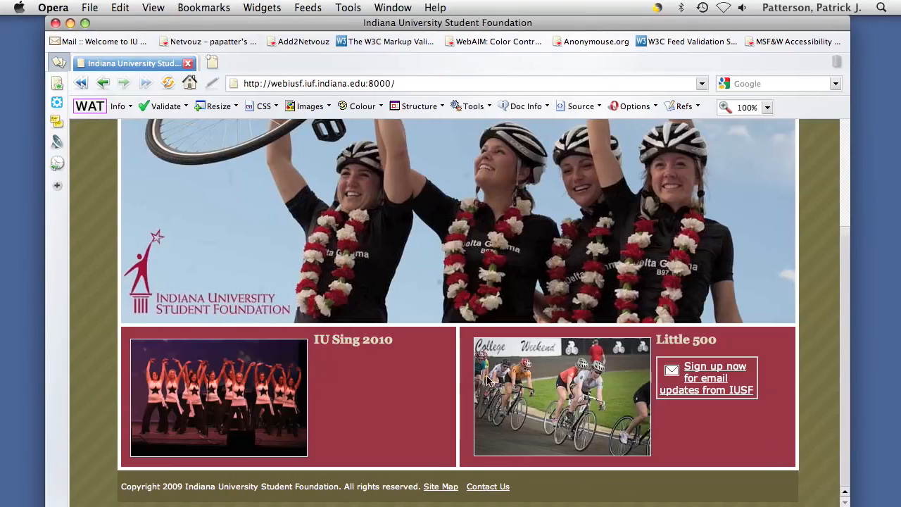
mouse_move(242, 393)
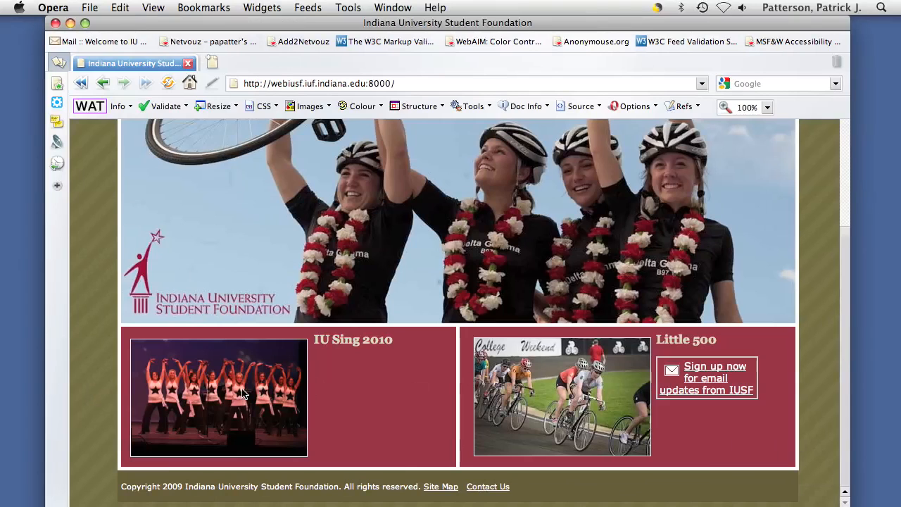
mouse_move(188, 383)
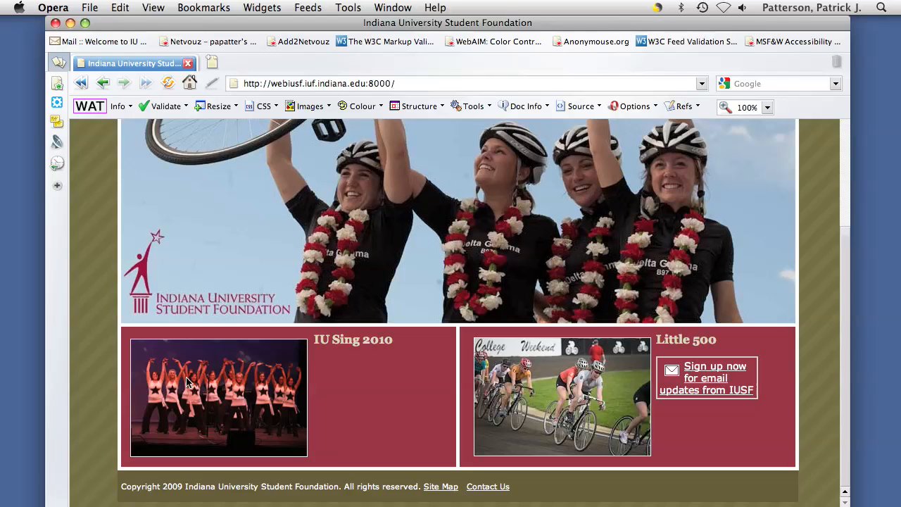
mouse_move(185, 243)
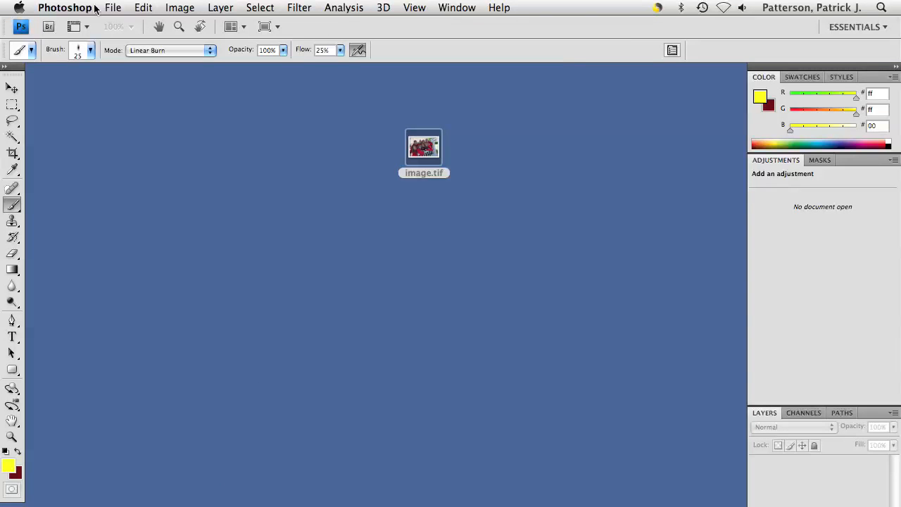
Step: Open image.tif, the group photo on the Desktop, as a Photoshop document
left_click(112, 7)
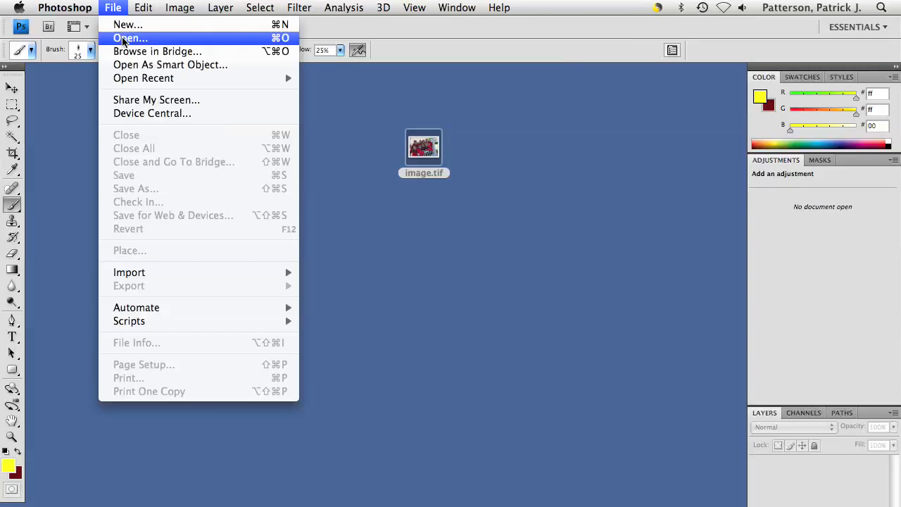
left_click(130, 37)
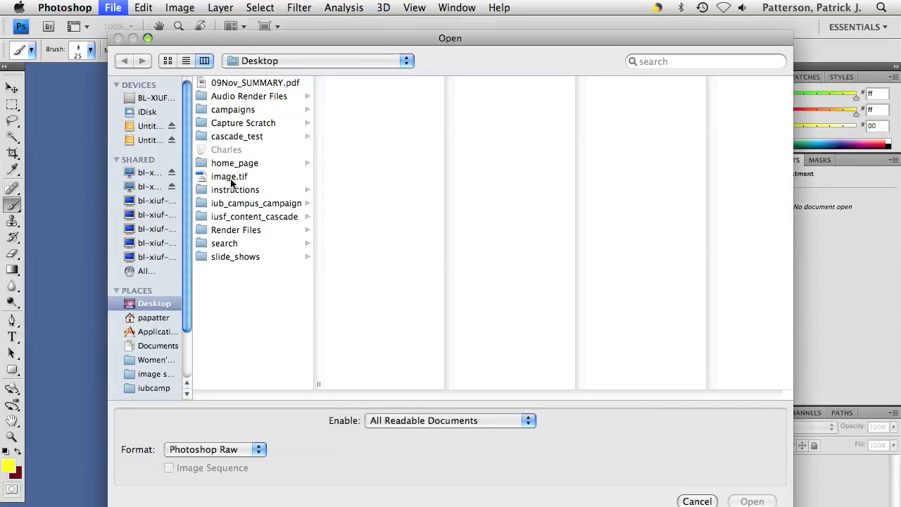
left_click(230, 176)
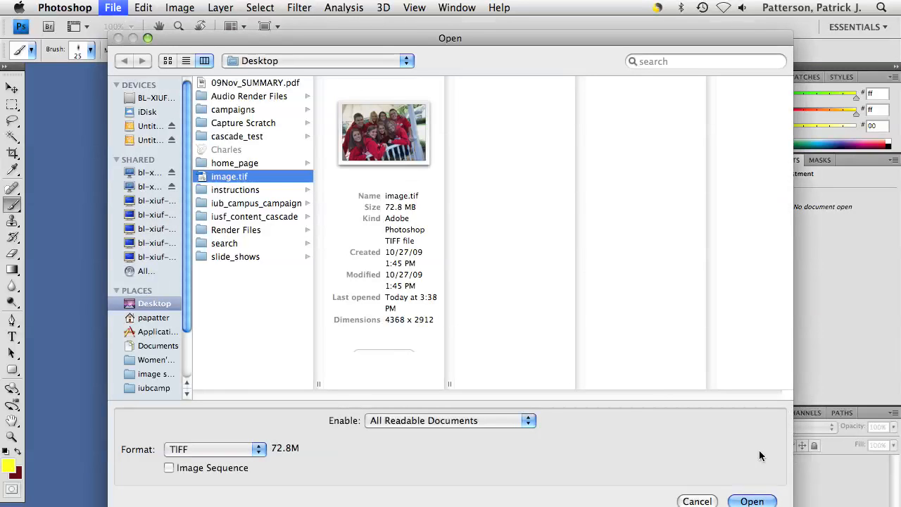
left_click(754, 500)
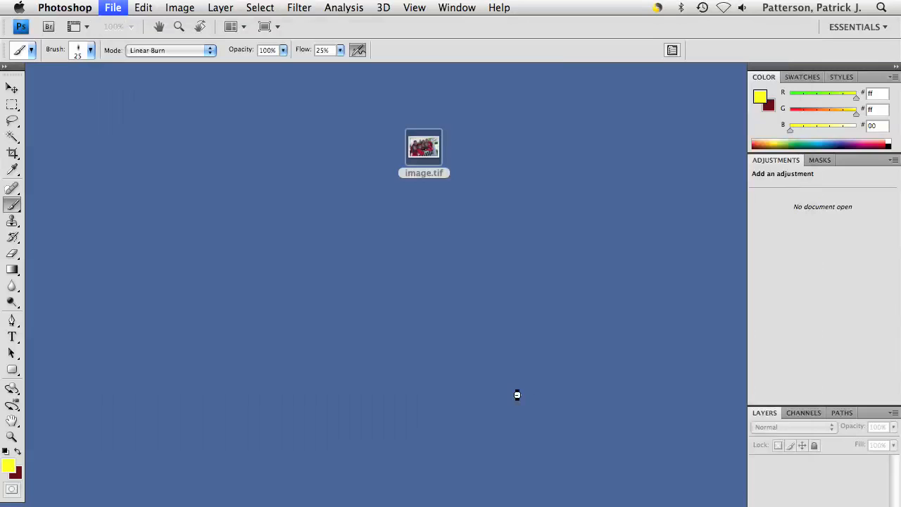
double_click(423, 146)
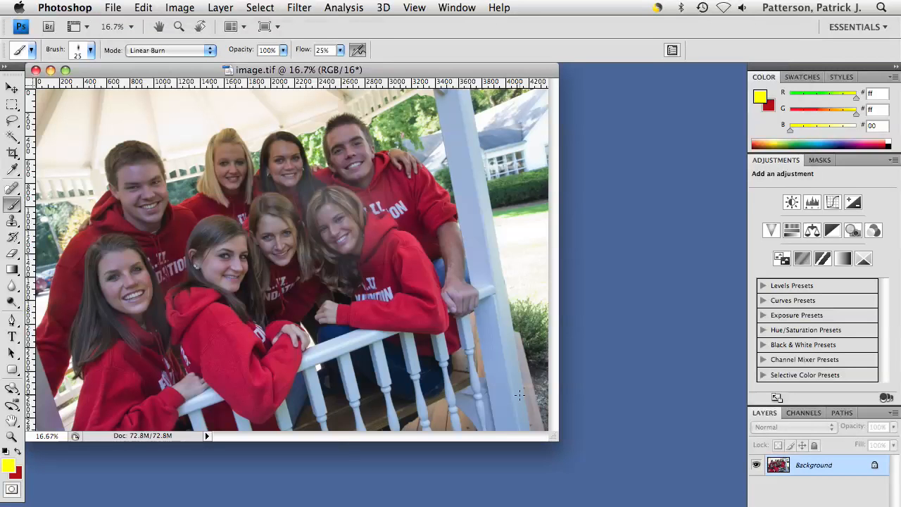
mouse_move(262, 79)
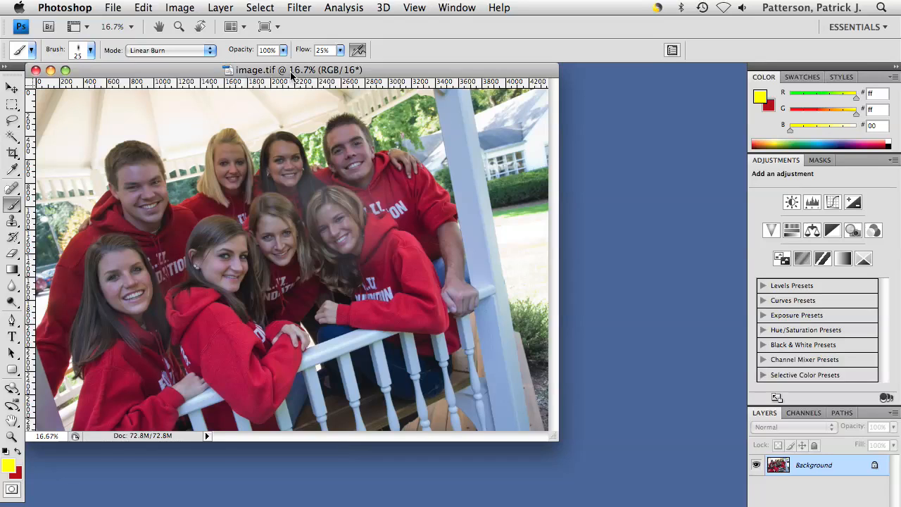
mouse_move(394, 22)
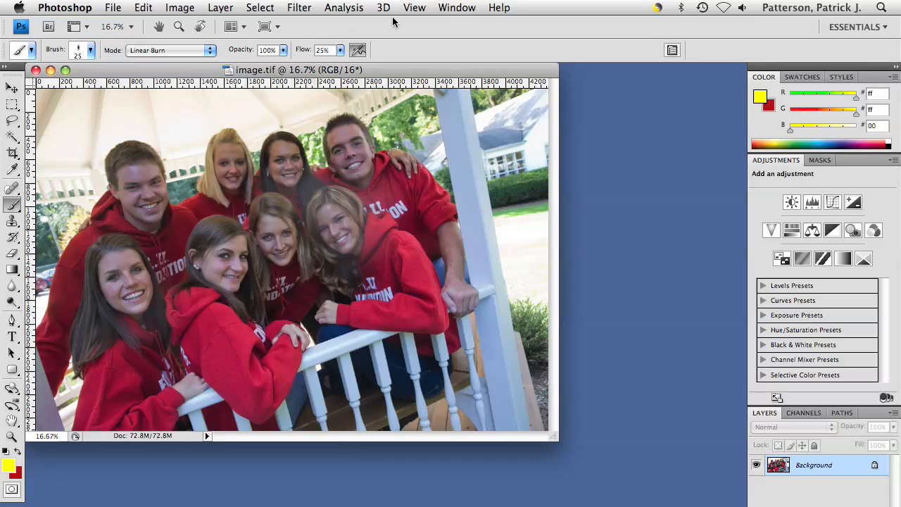
Step: Browse the Window and View menus and show the photo at Actual Pixels (100%)
left_click(457, 8)
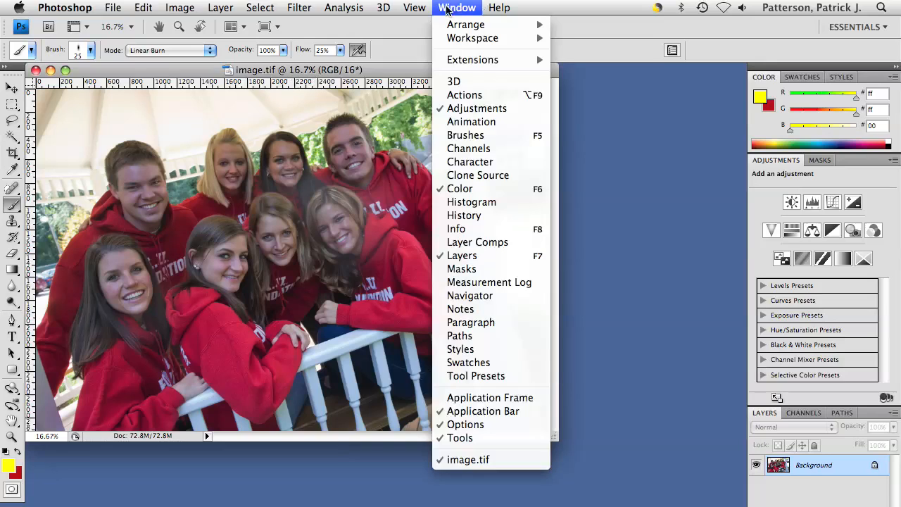
left_click(414, 8)
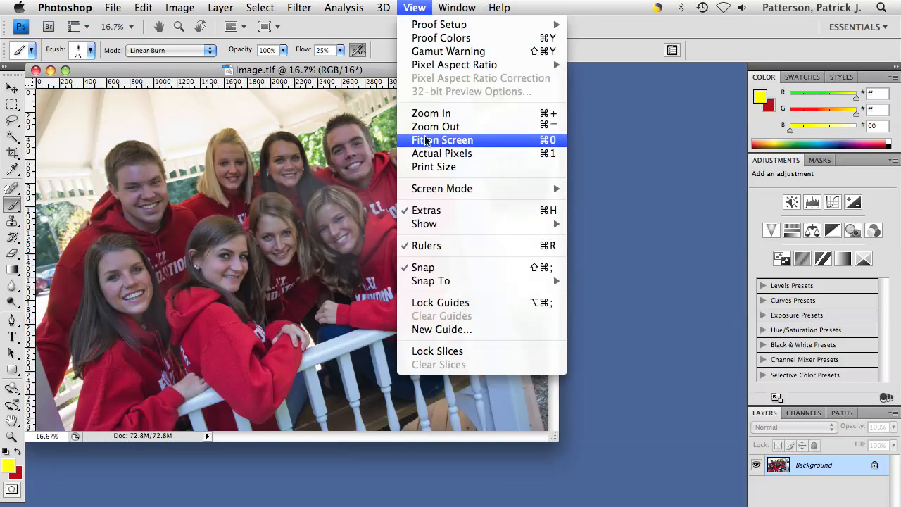
left_click(442, 153)
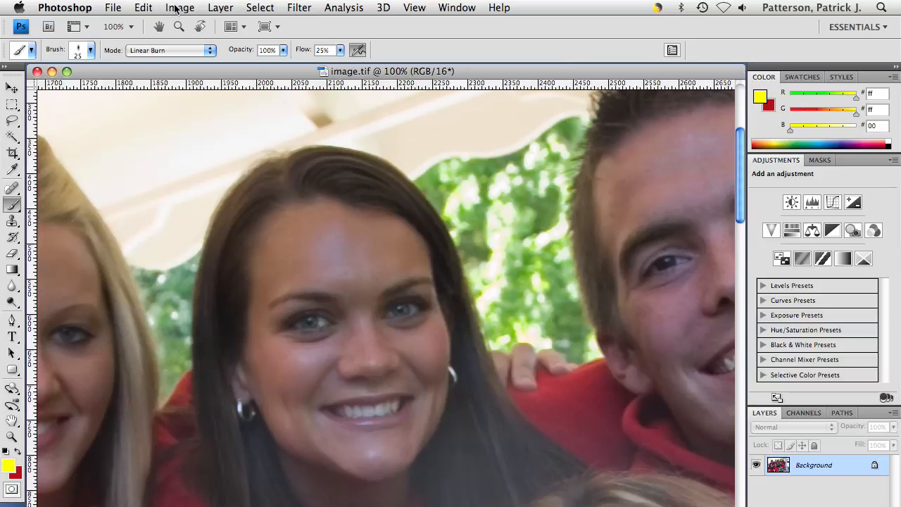
left_click(179, 8)
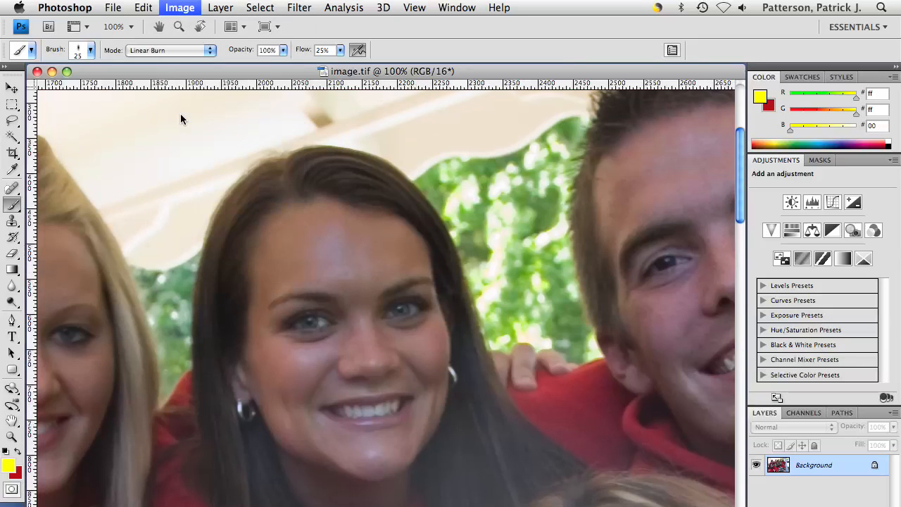
Step: Resize the image to 250 × 167 pixels with proportions constrained
left_click(180, 8)
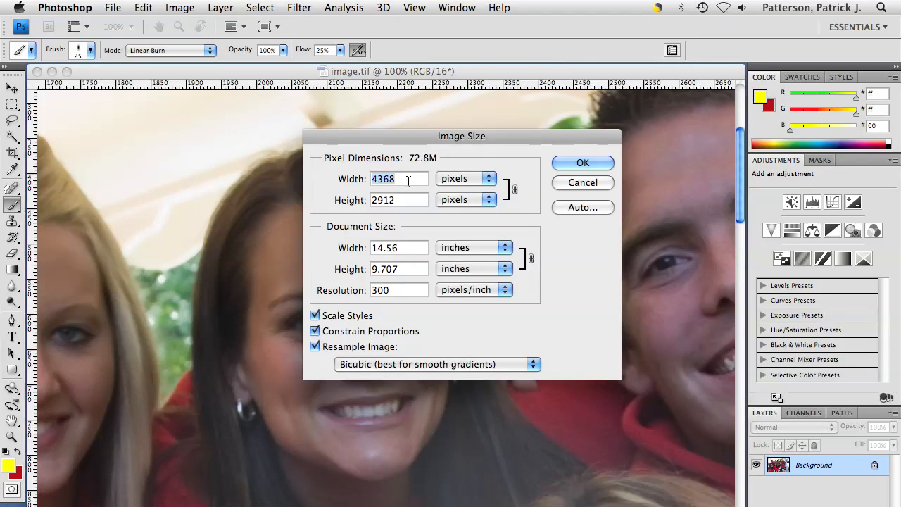
type("250")
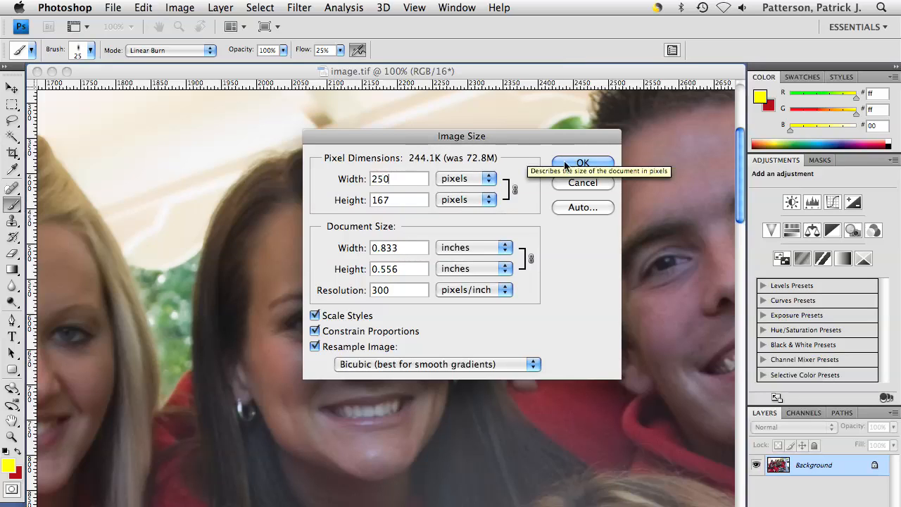
left_click(582, 163)
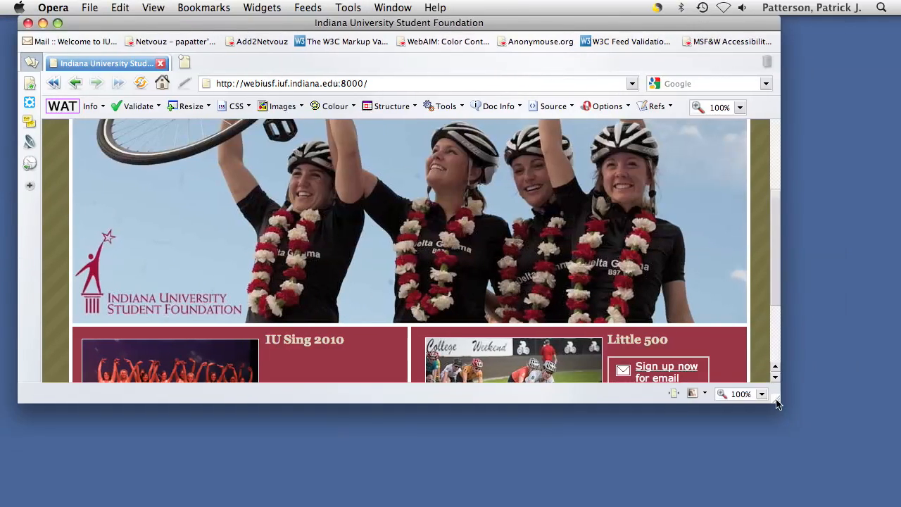
Step: Scroll down three notches in the current window
scroll("down", 3)
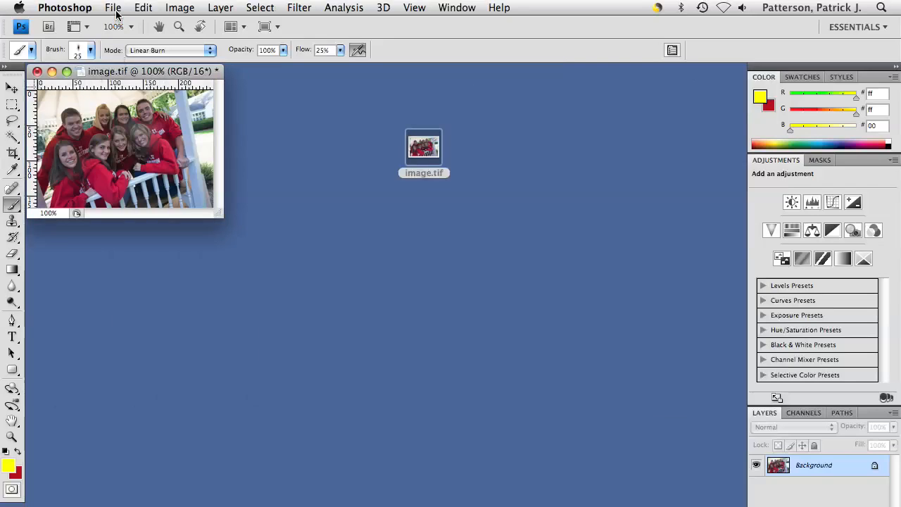
Step: Preview Save for Web & Devices, checking Original, then comparing in 2-Up with the quality-25 JPEG
left_click(116, 8)
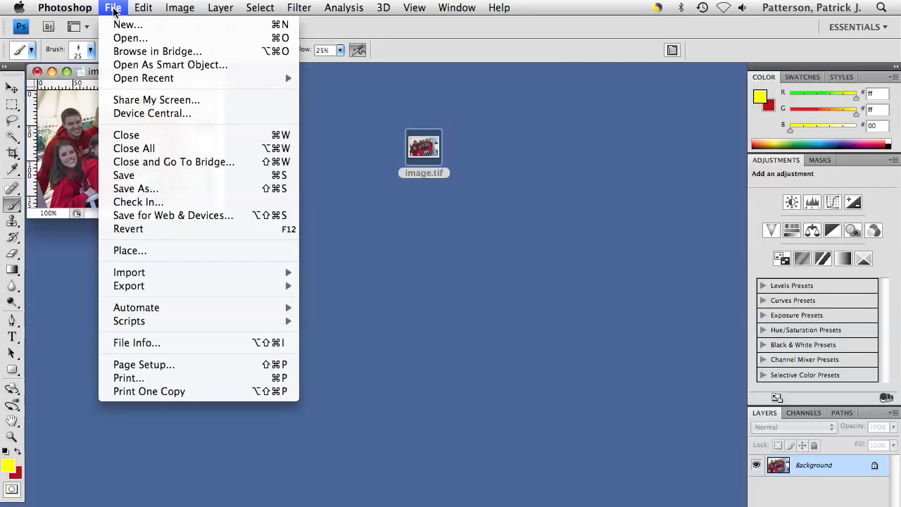
mouse_move(173, 216)
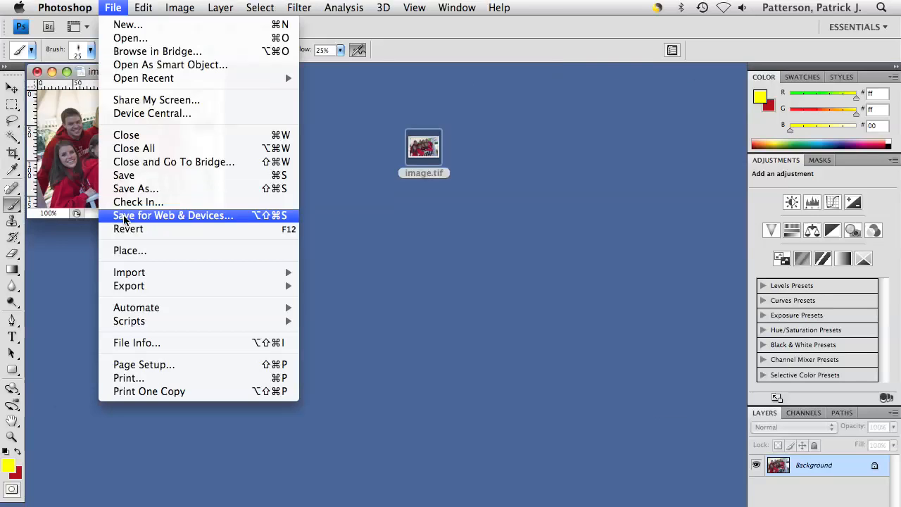
left_click(172, 215)
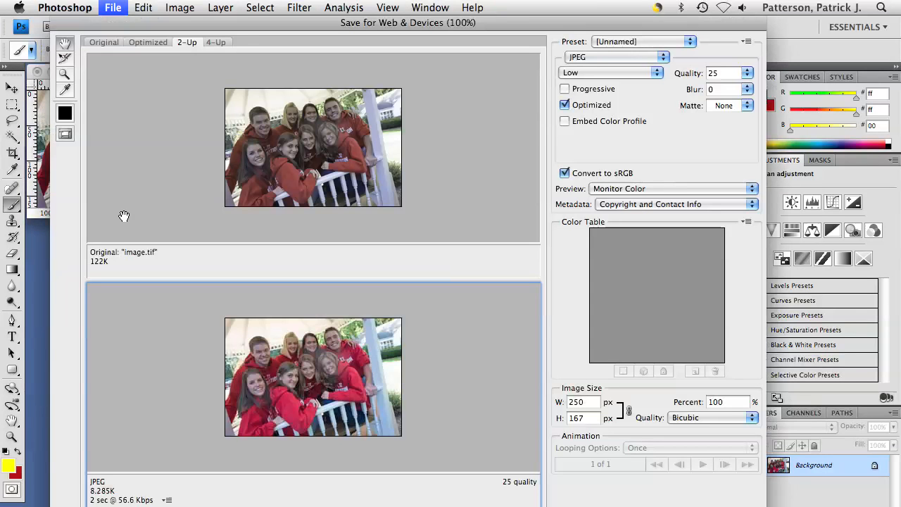
mouse_move(161, 70)
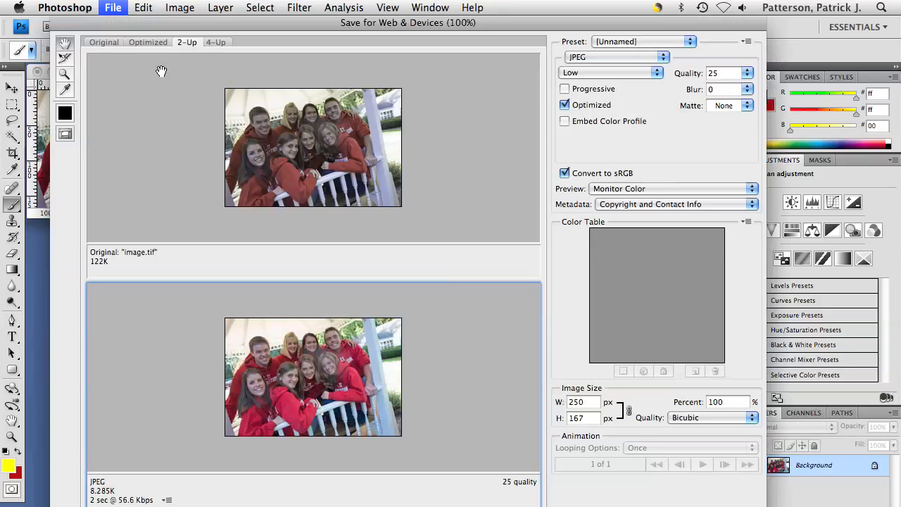
mouse_move(65, 45)
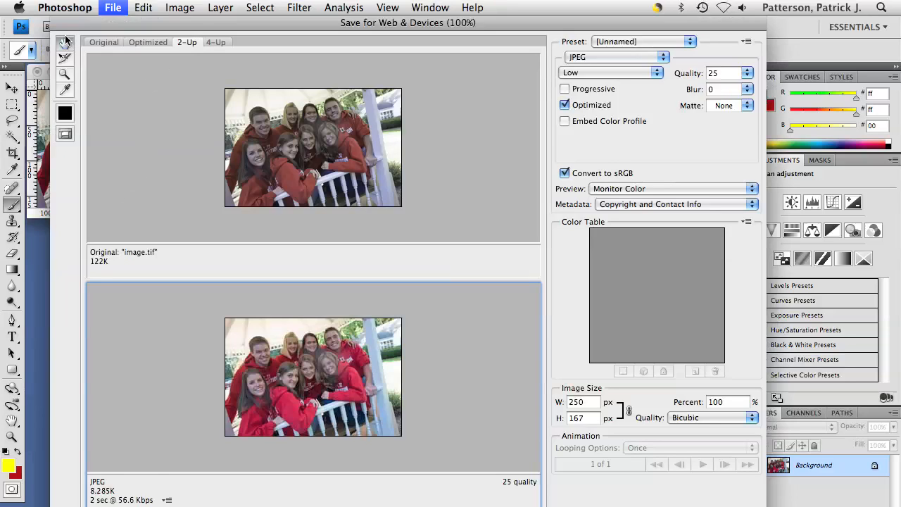
left_click(103, 42)
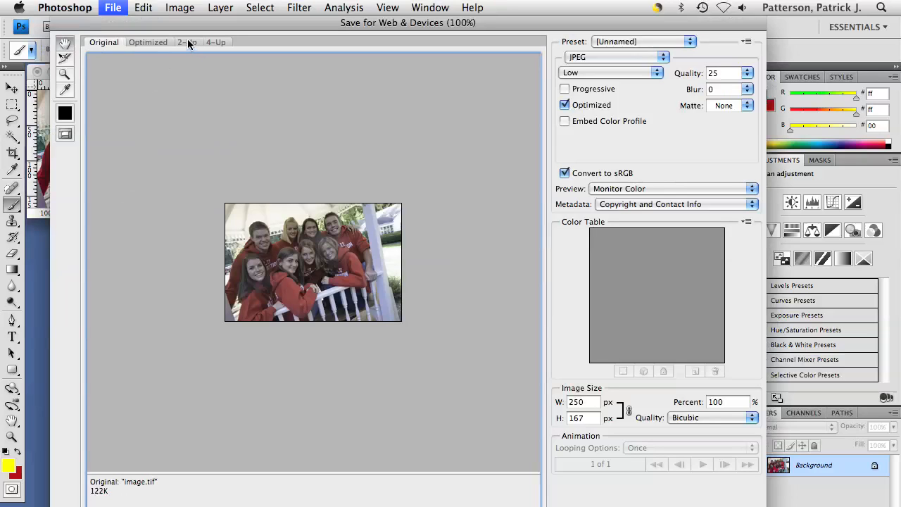
left_click(186, 41)
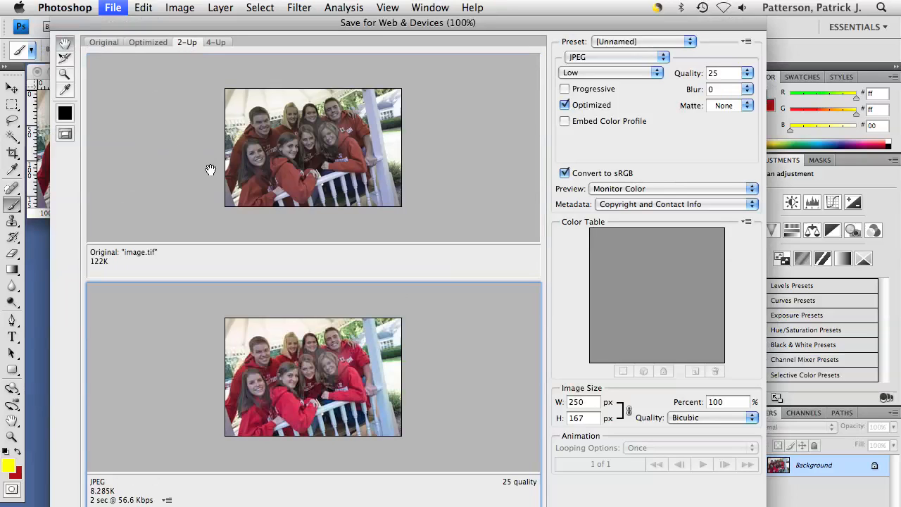
mouse_move(248, 116)
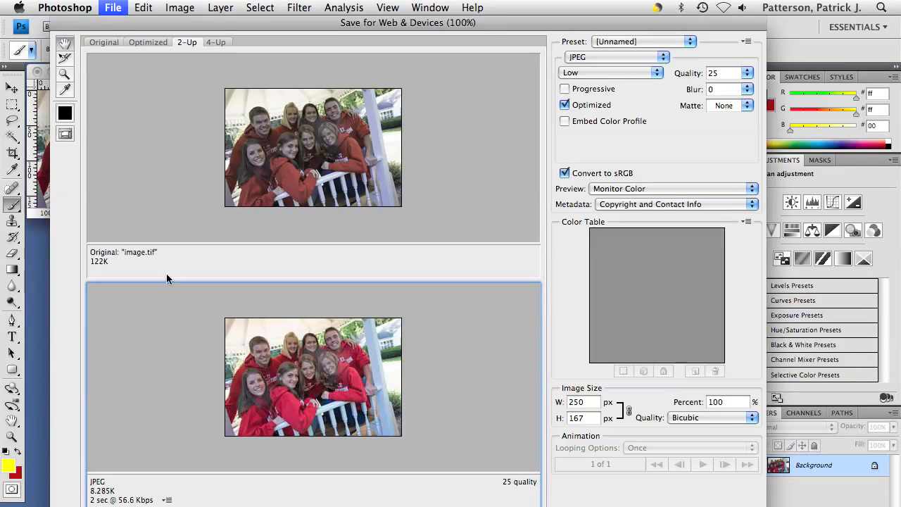
mouse_move(246, 373)
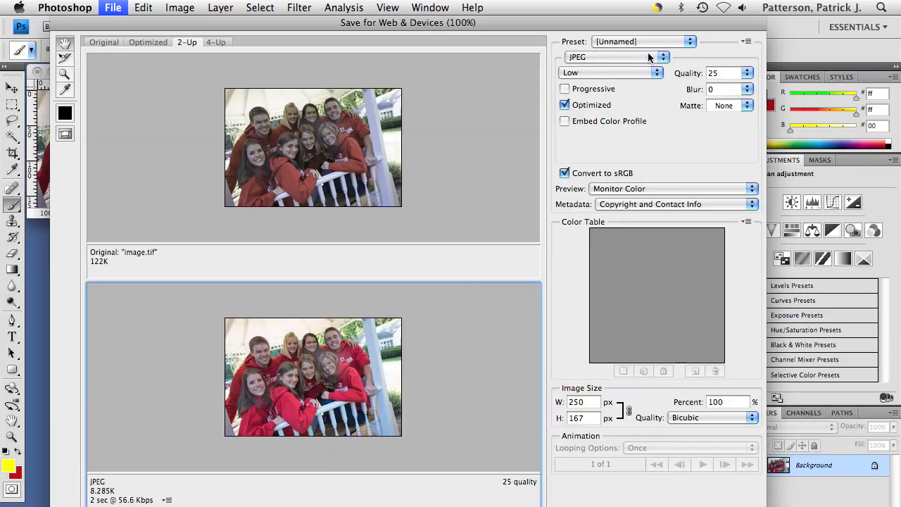
mouse_move(649, 57)
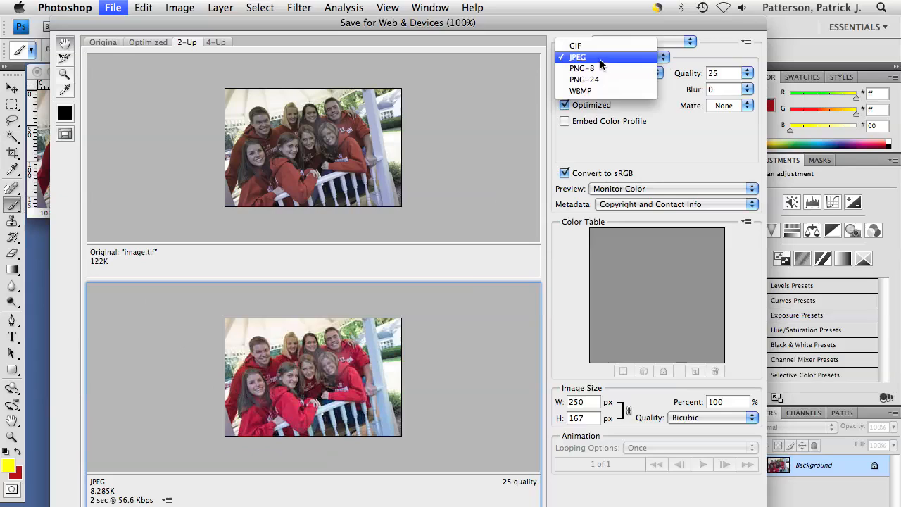
Step: Keep JPEG, pick the Very High preset, and set quality to 85 (32.12K)
left_click(577, 57)
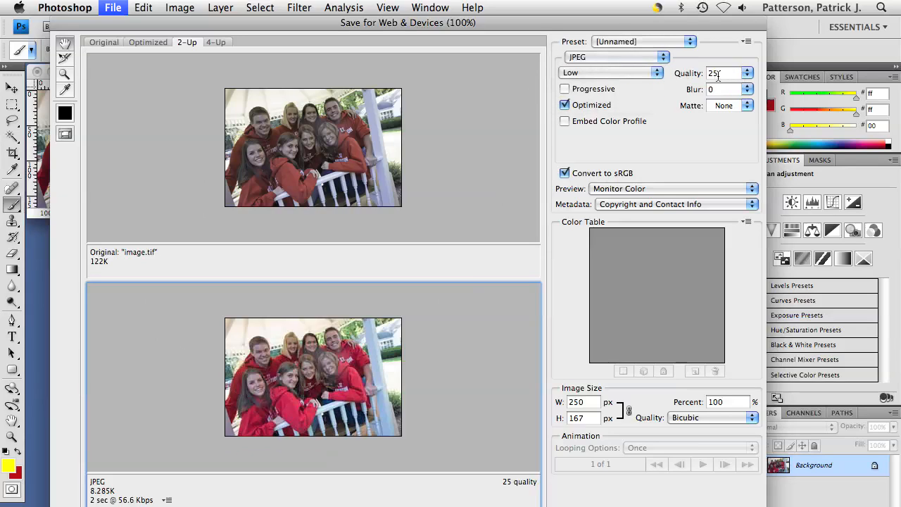
mouse_move(725, 72)
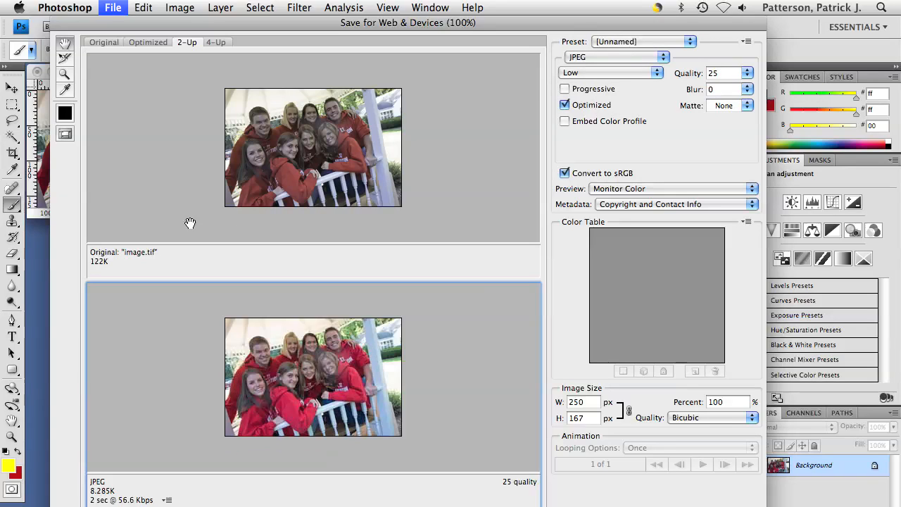
mouse_move(157, 427)
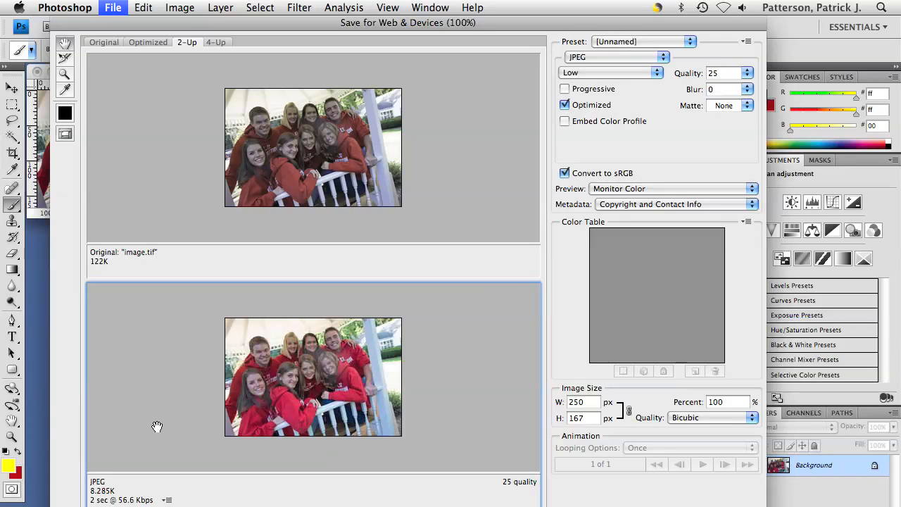
mouse_move(116, 498)
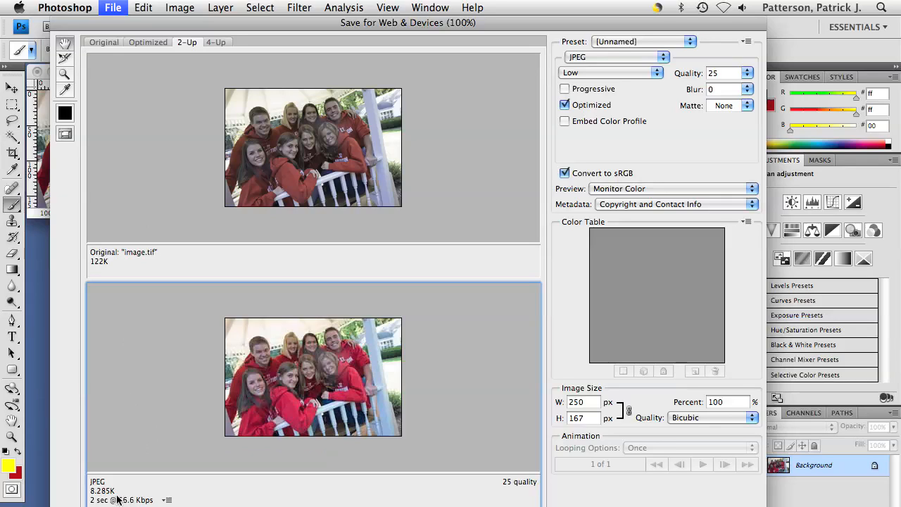
mouse_move(107, 471)
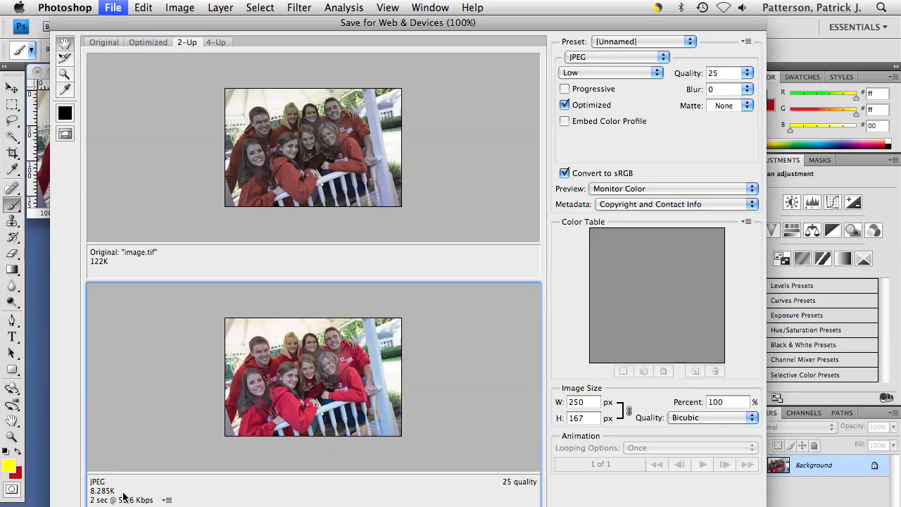
left_click(747, 73)
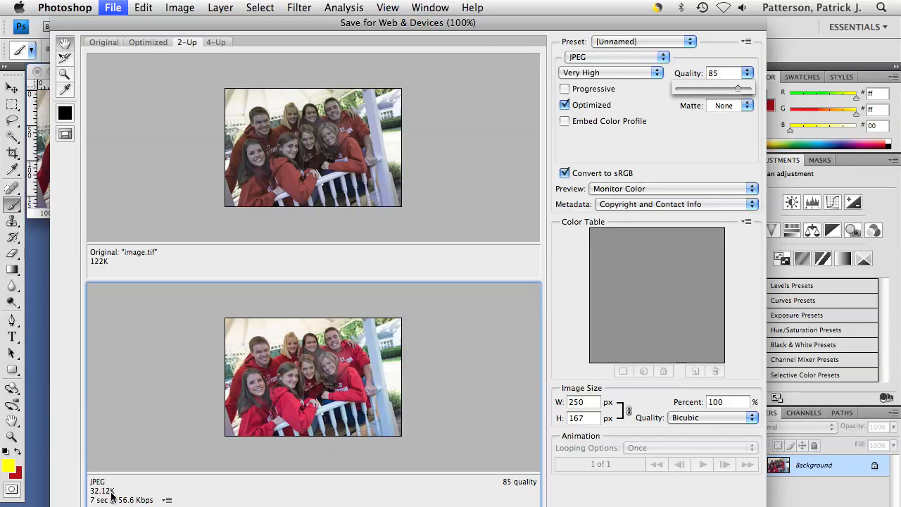
mouse_move(120, 497)
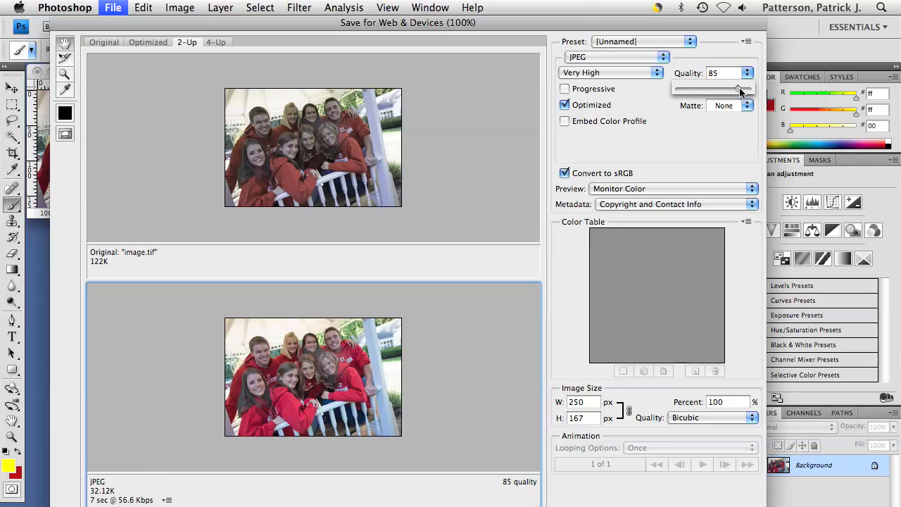
left_click_drag(739, 87, 695, 87)
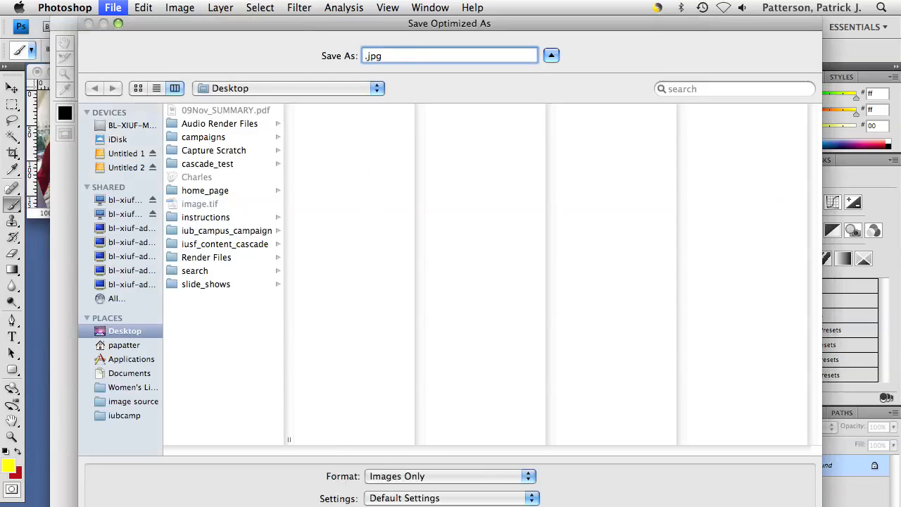
Step: Name the optimized JPEG 'steel' in the Save Optimized As dialog
type("steel")
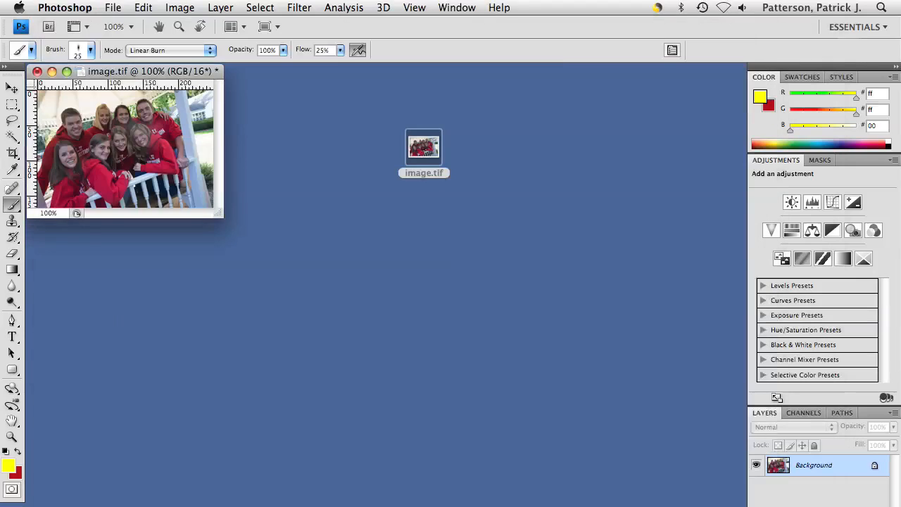
mouse_move(336, 265)
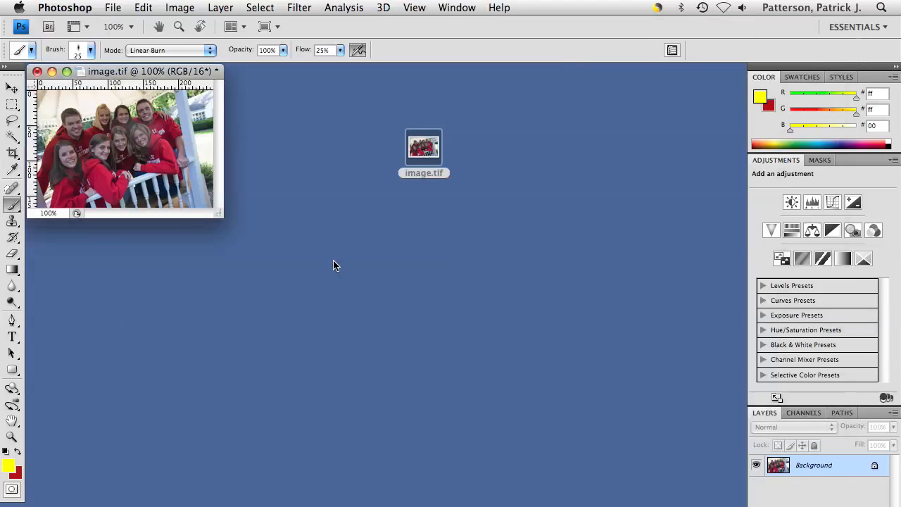